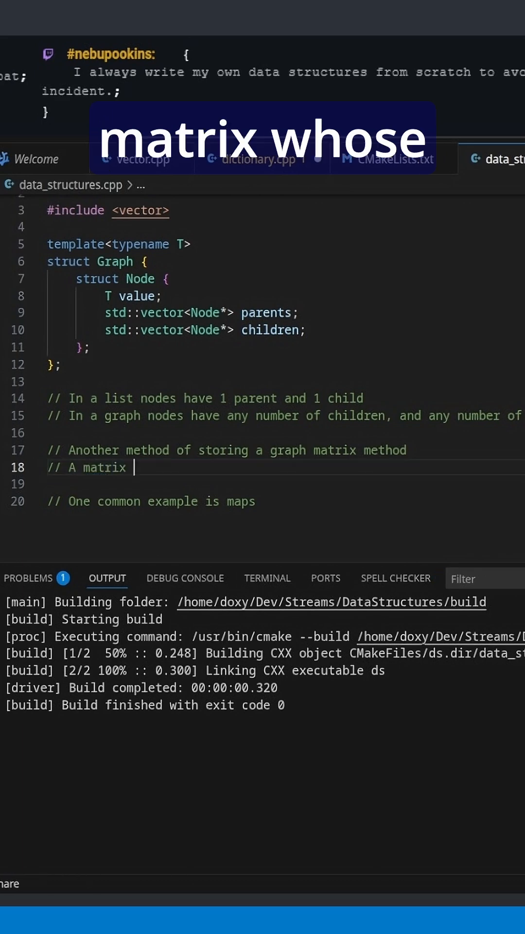
pyautogui.write('whoes dimensions are the')
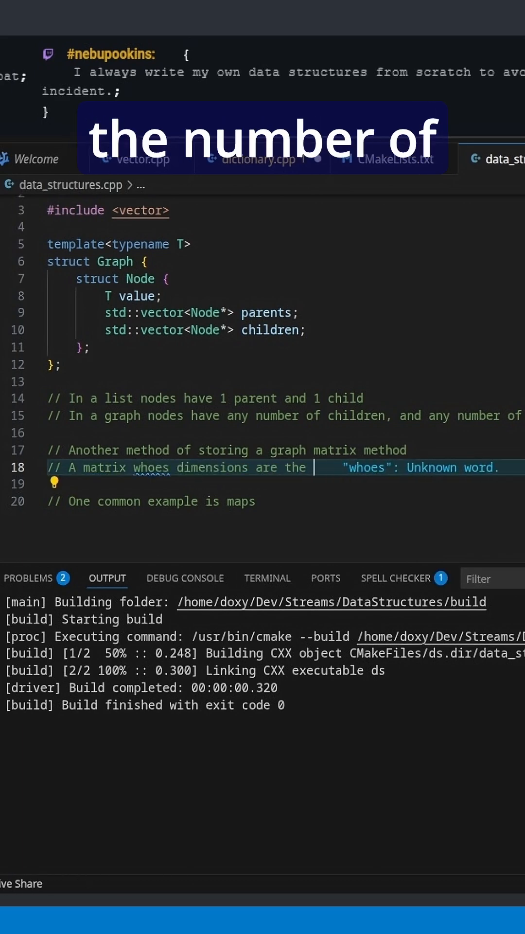
pyautogui.write('number of cells')
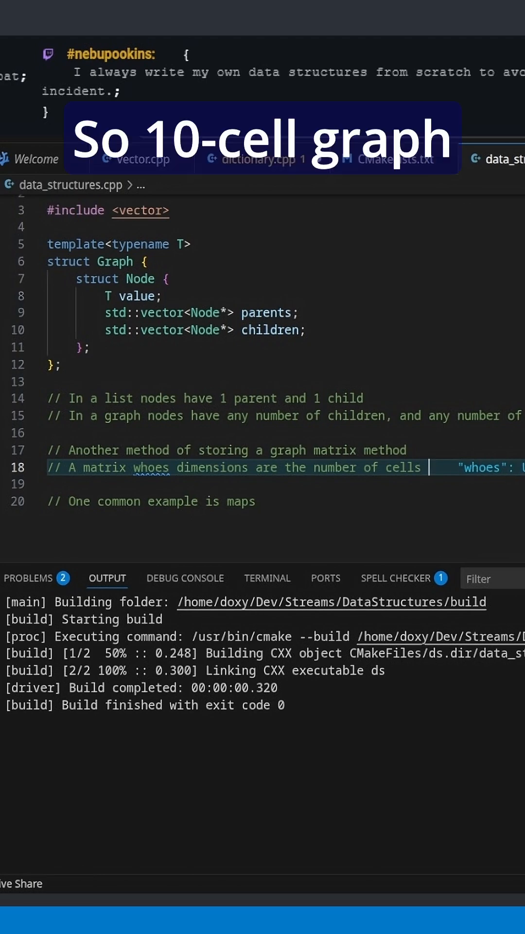
pyautogui.write('10 cell graph -> 1')
pyautogui.write('//')
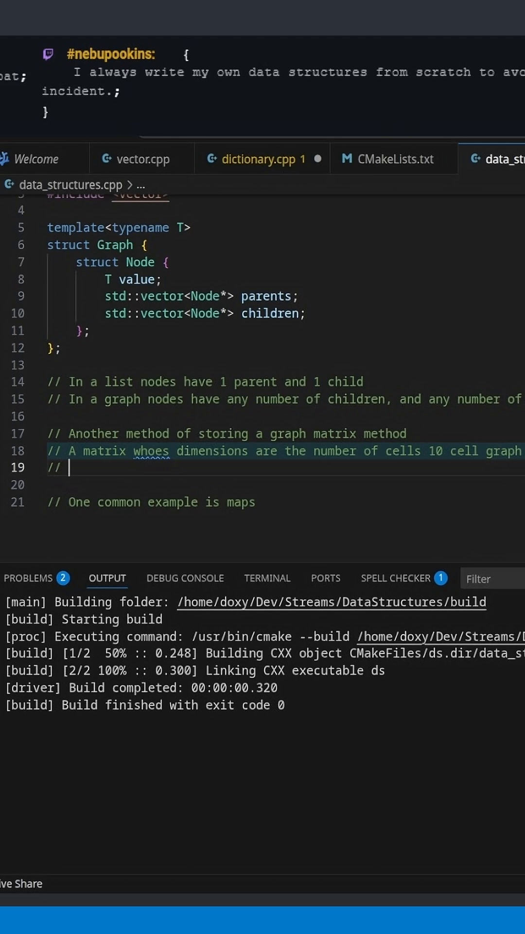
pyautogui.write('Each cell represn')
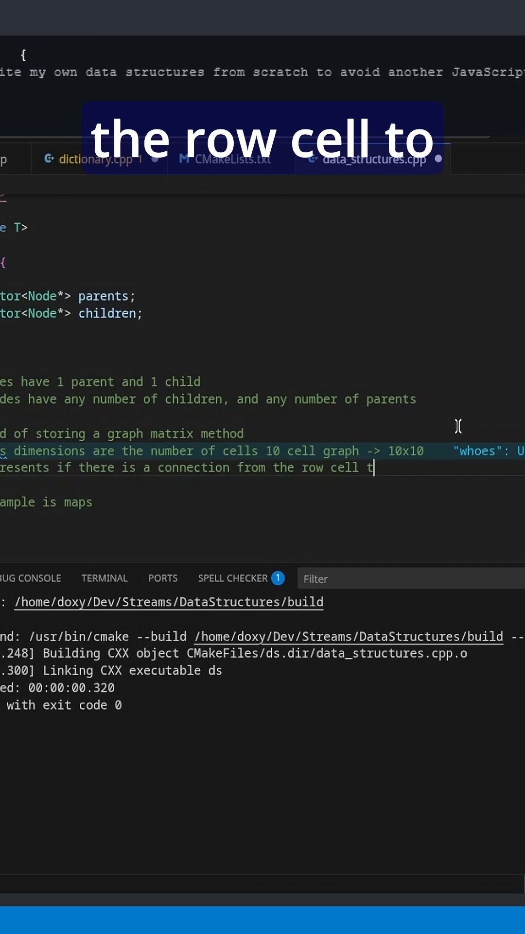
pyautogui.write('o the column cell')
pyautogui.write('// if cell[10')
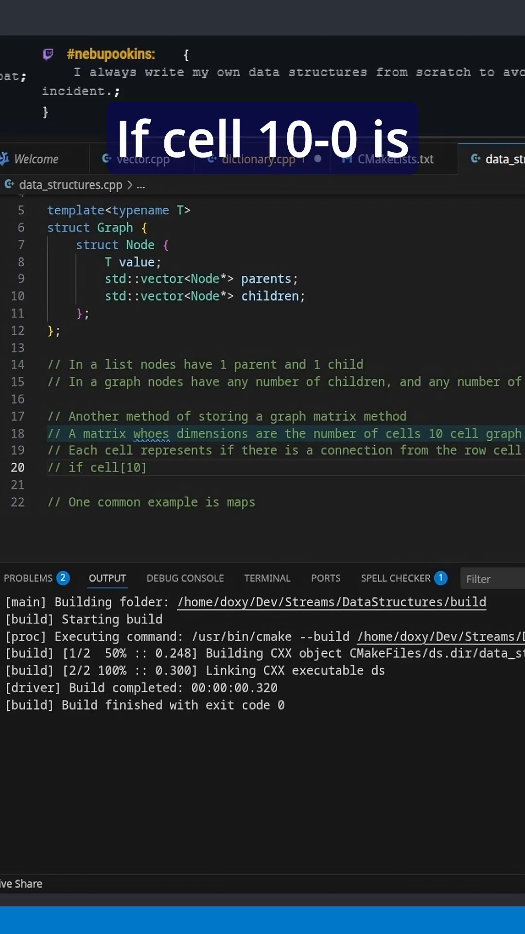
pyautogui.write(', 0] is')
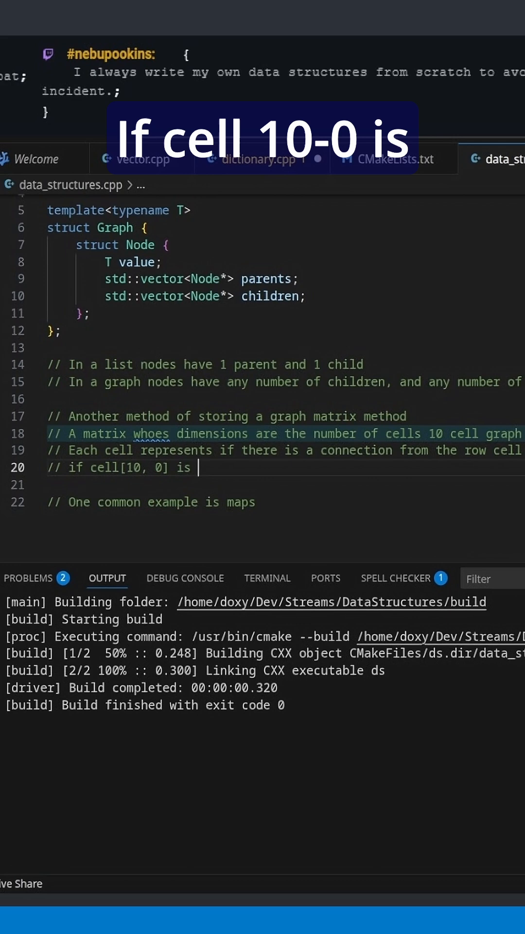
pyautogui.write('true, you can get from cell 10 to cell 0')
pyautogui.write('//')
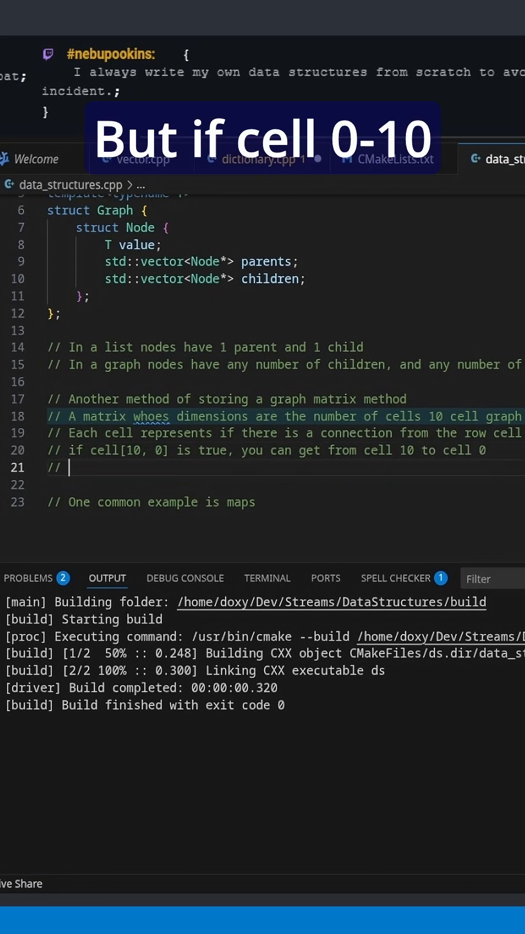
pyautogui.write('if cell[0, 10]')
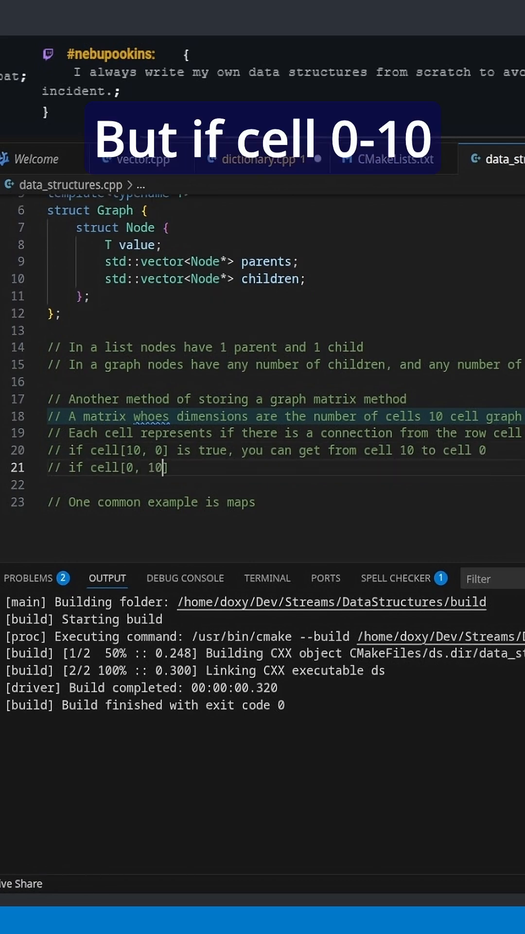
pyautogui.write("is false, you can't go back")
pyautogui.write('// The list like r')
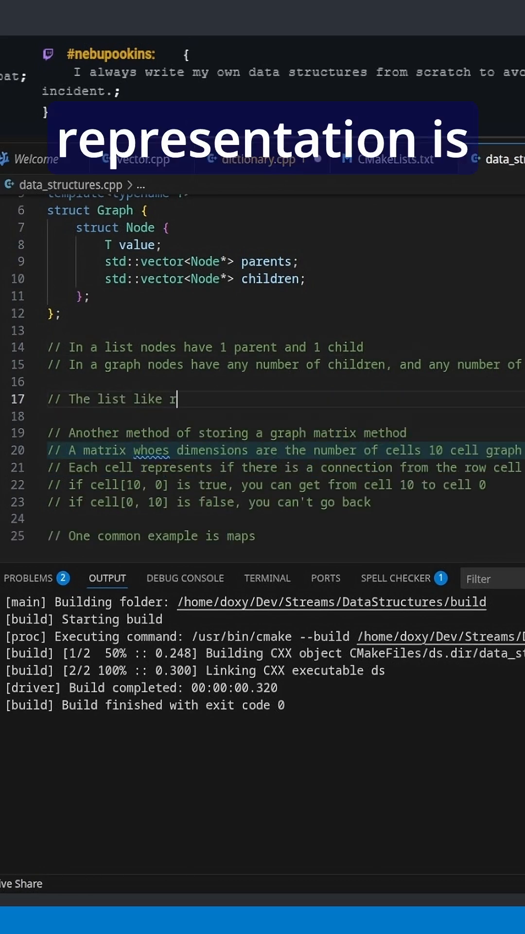
pyautogui.write('epresentation is good when')
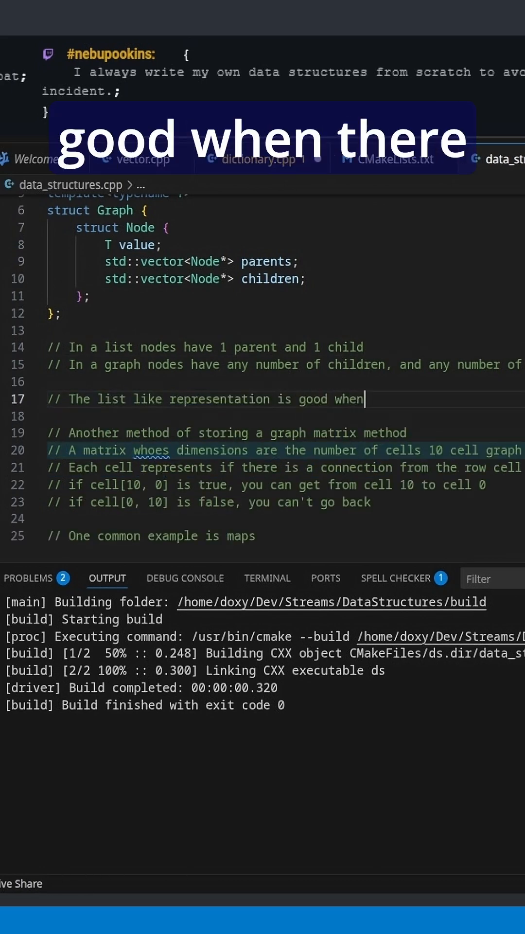
pyautogui.write('there are fe')
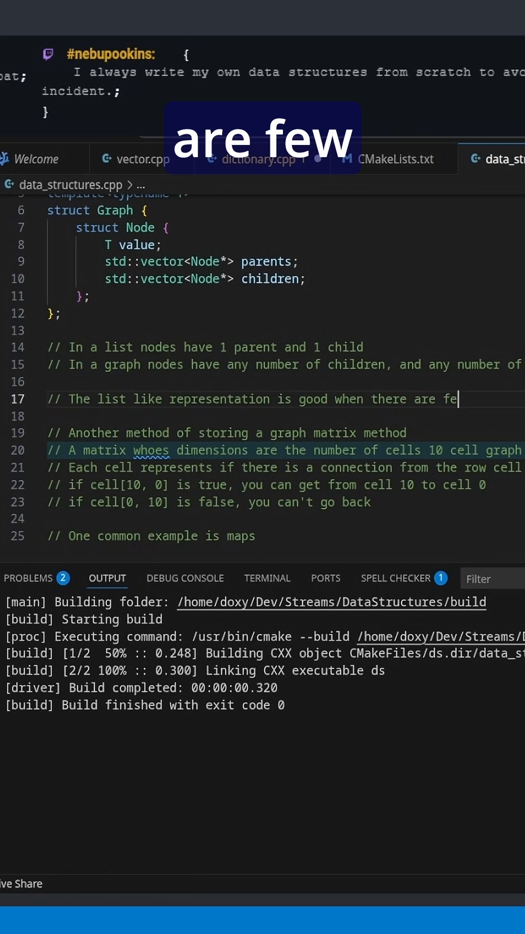